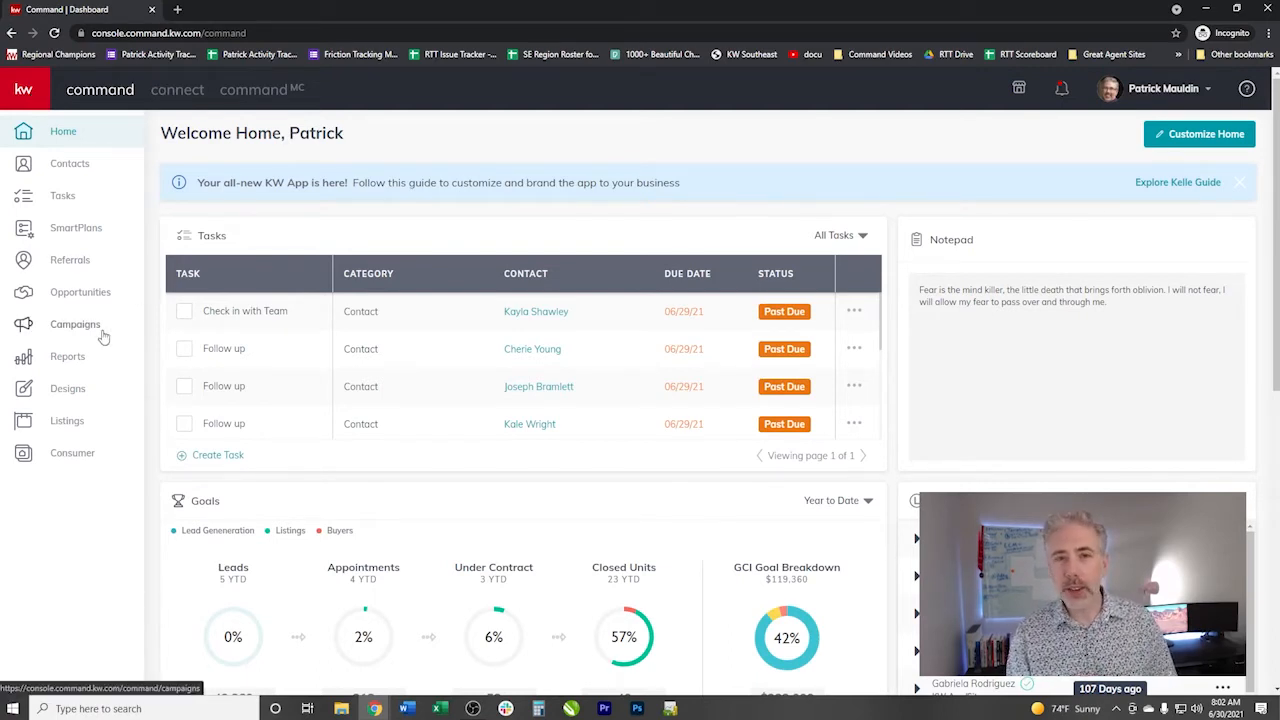
# - Show the Paid Ads list within the Campaigns area
pyautogui.click(75, 324)
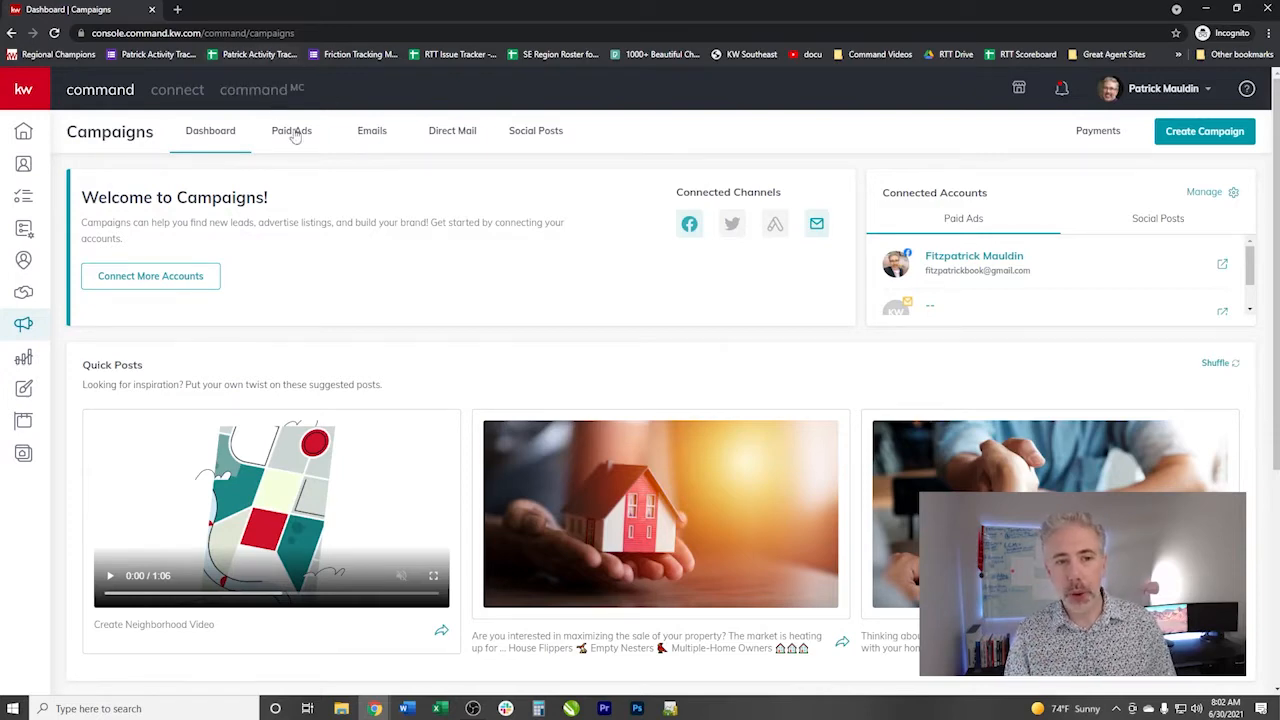
pyautogui.click(291, 130)
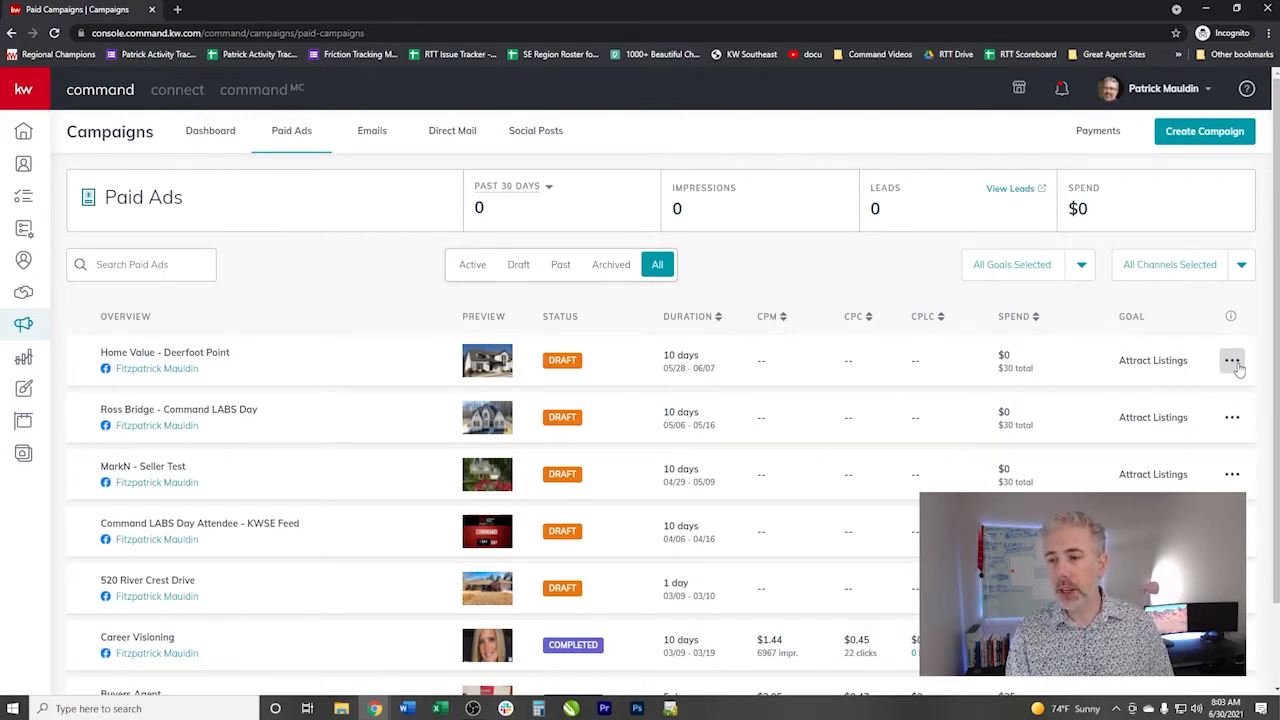
# - Edit the Home Value - Deerfoot Point draft and dismiss the image crop preview
pyautogui.click(1231, 360)
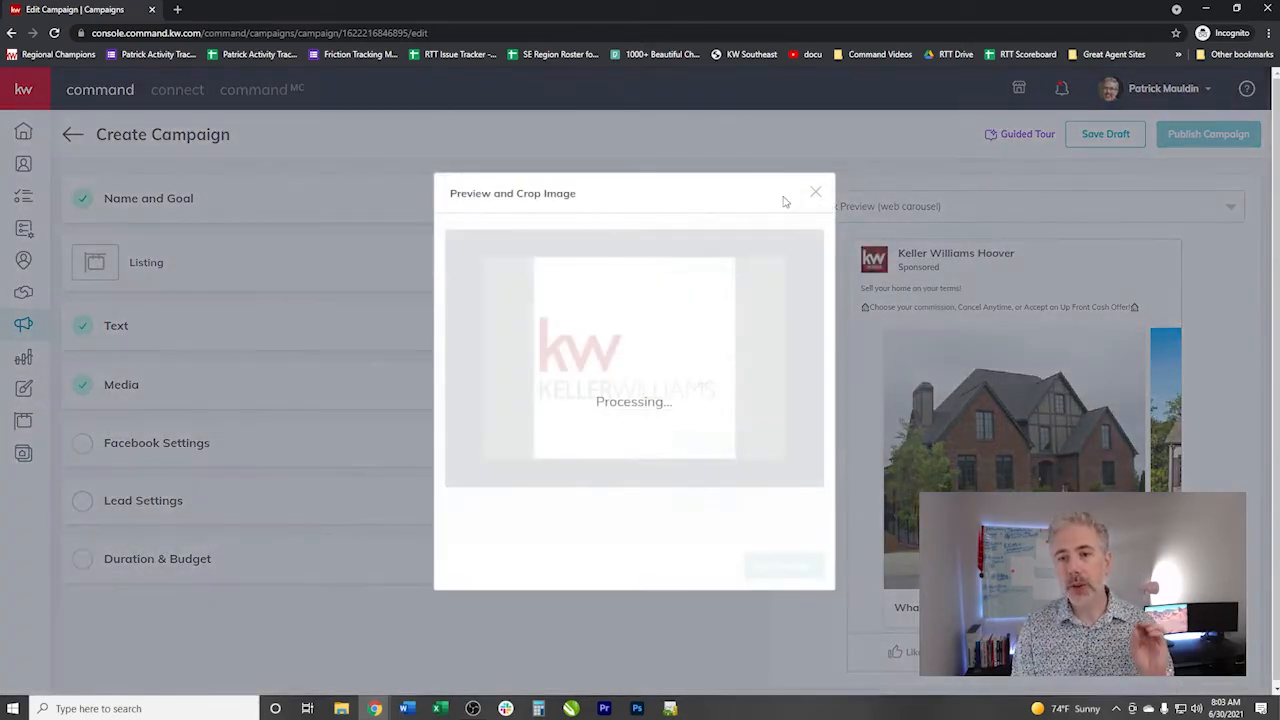
pyautogui.click(815, 191)
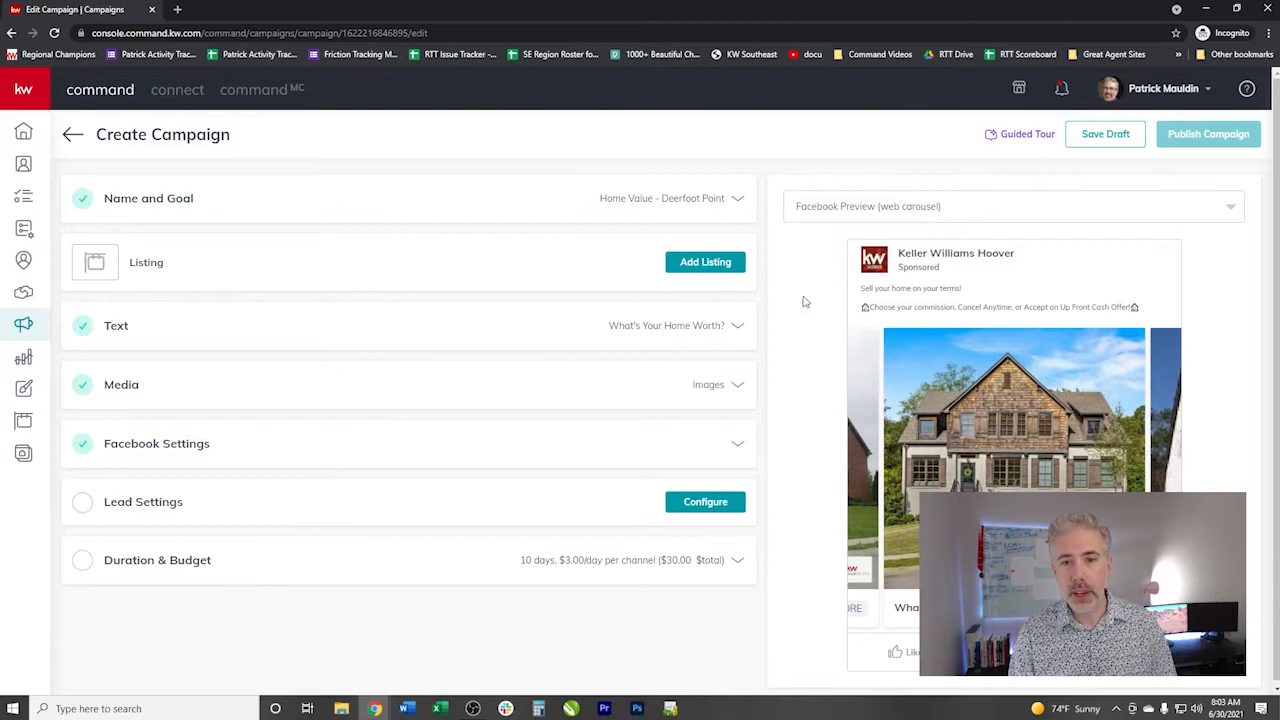
pyautogui.moveTo(267, 351)
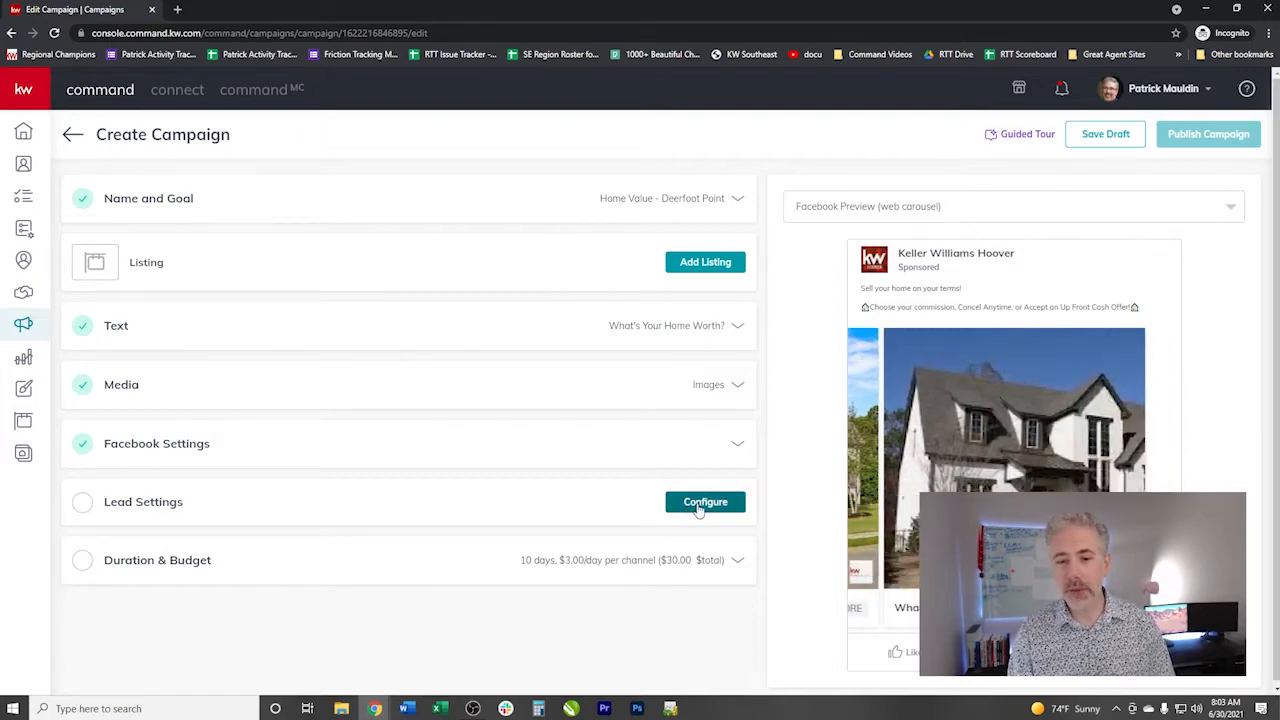
# - Add Buyer as an auto-tag in Lead Settings and search 'Brook' for the BROOKHAVEN tag
pyautogui.click(705, 501)
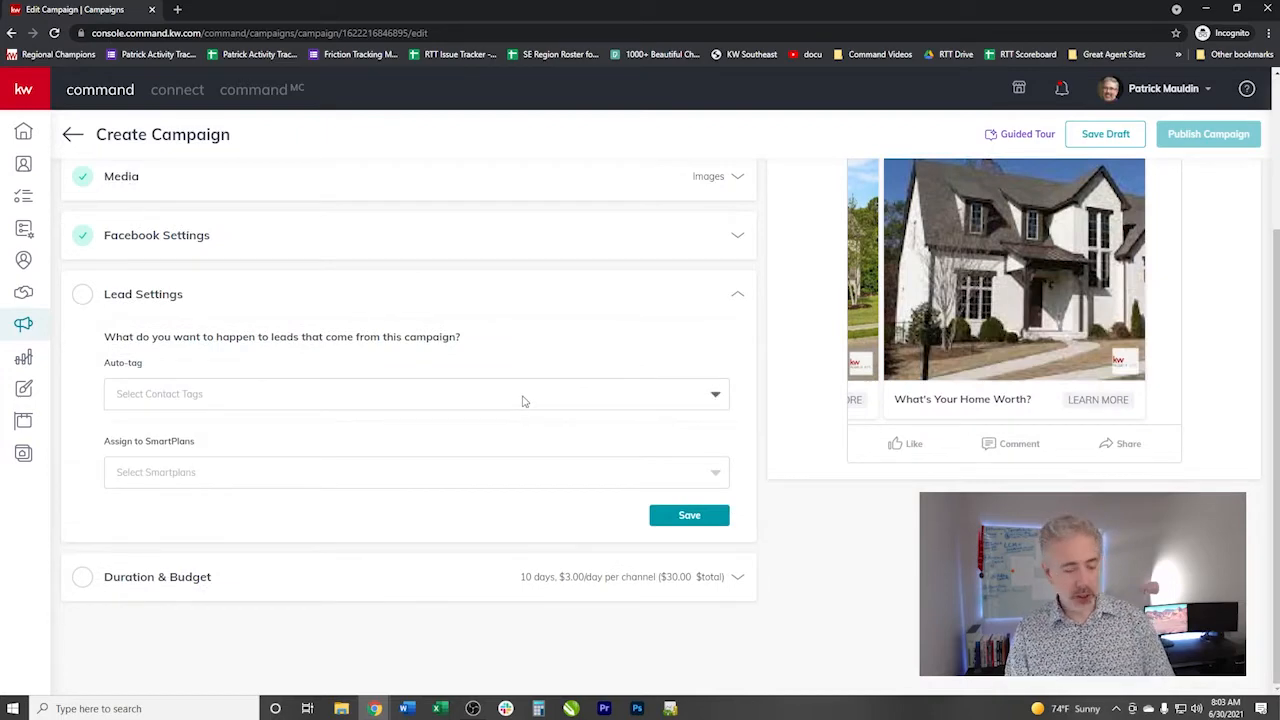
pyautogui.click(410, 393)
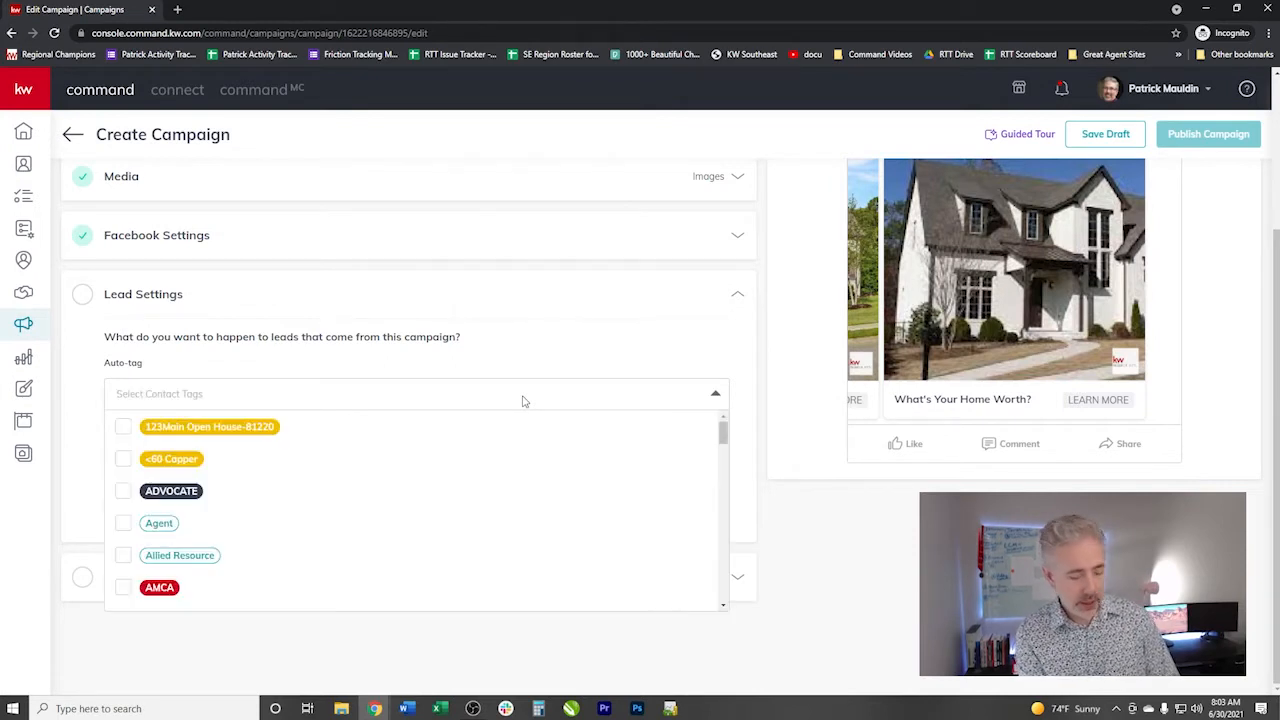
pyautogui.write('B')
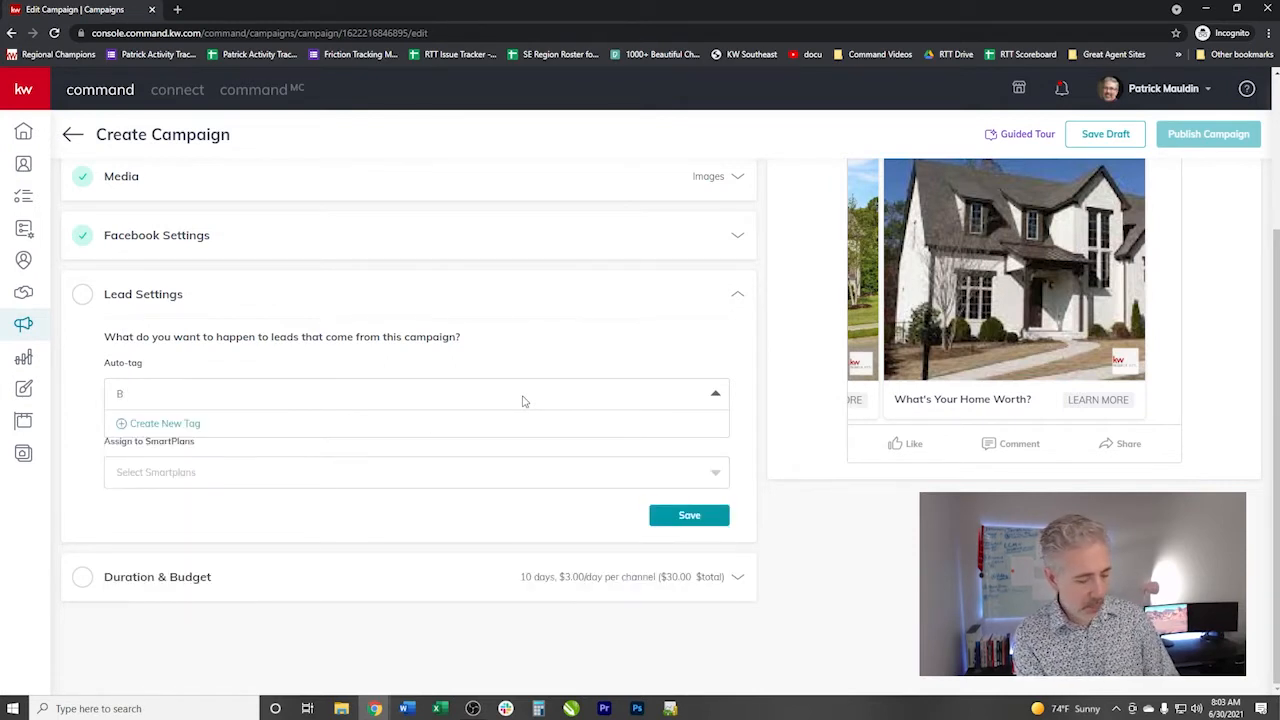
pyautogui.click(165, 410)
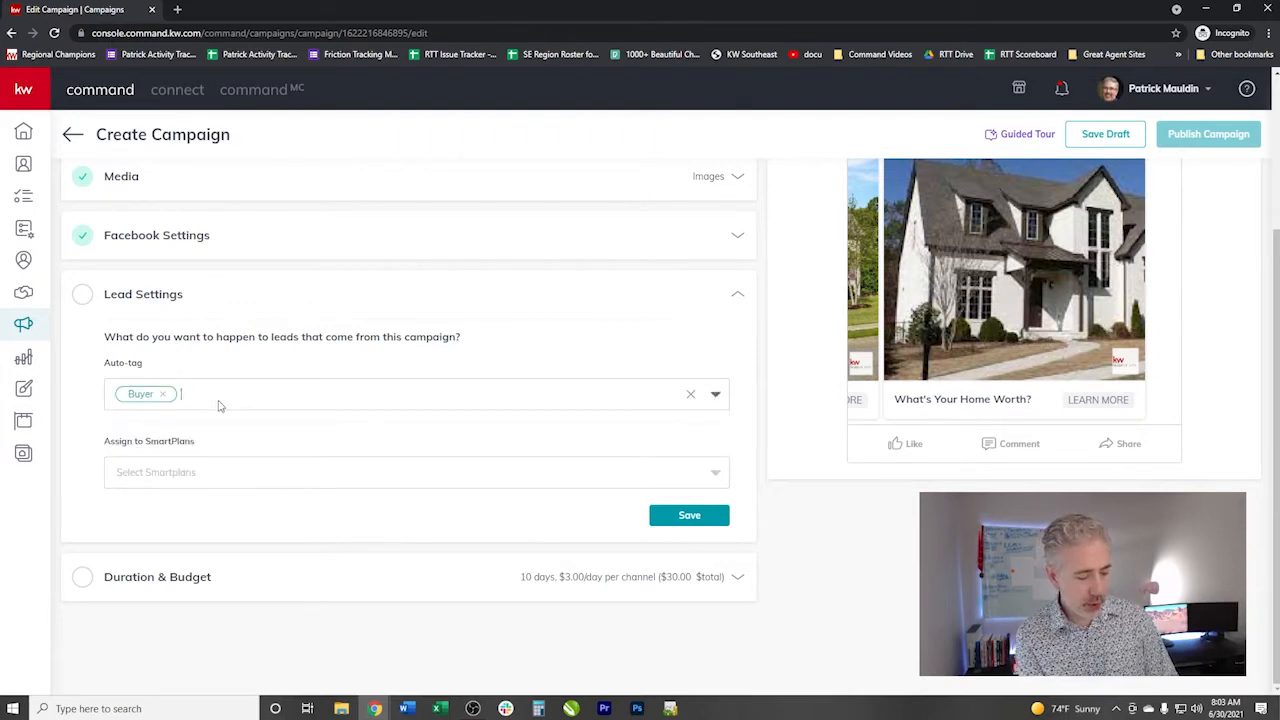
pyautogui.write('BN')
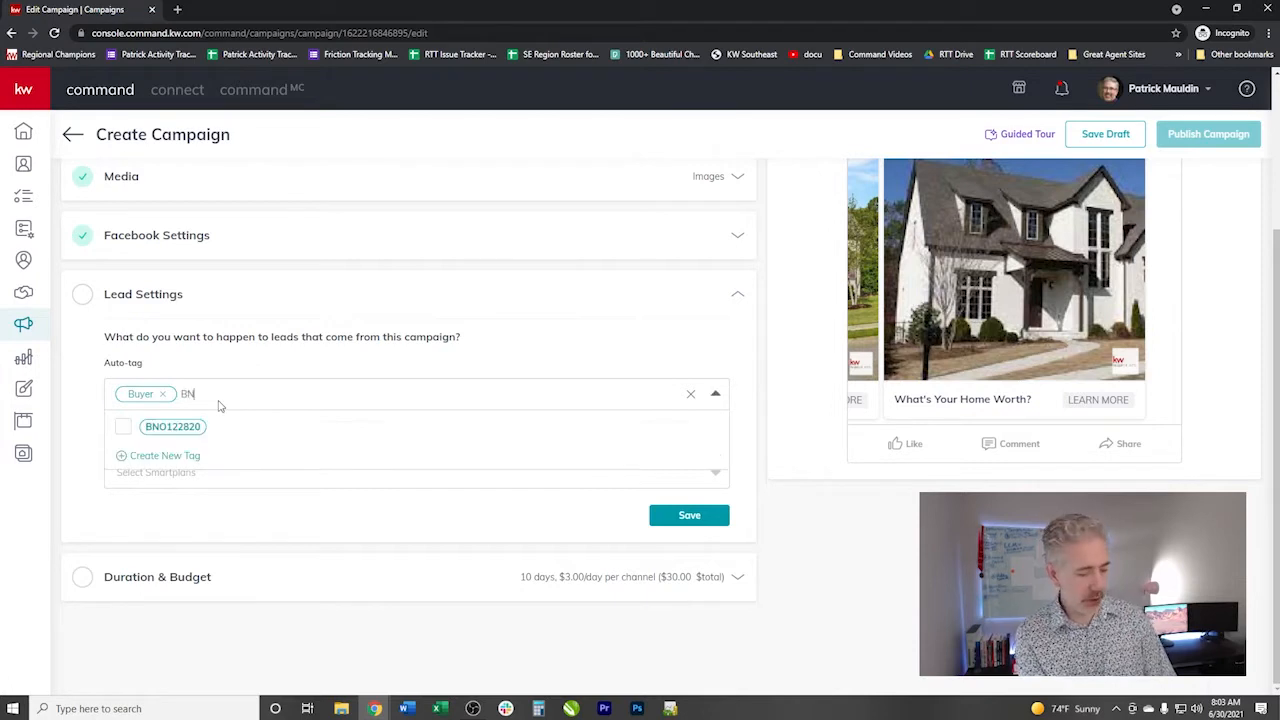
pyautogui.write('Brook')
pyautogui.click(416, 475)
pyautogui.write('face')
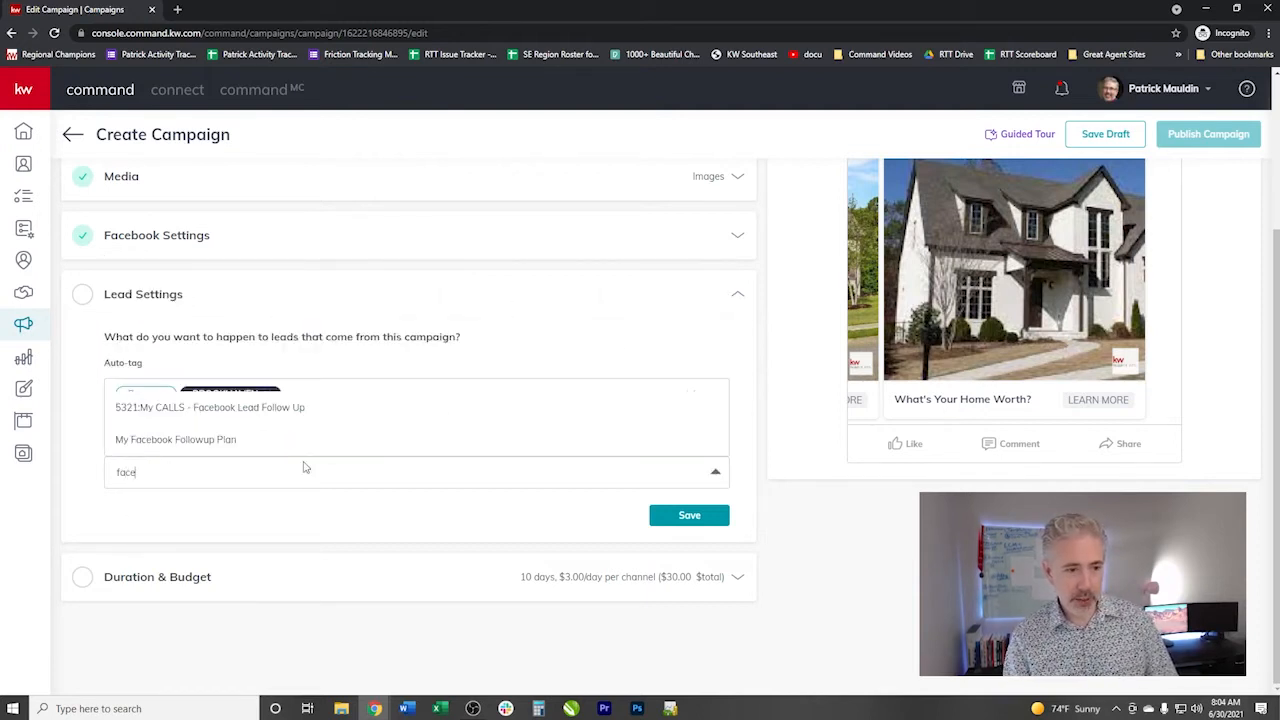
# - Assign campaign leads to the My Facebook Followup Plan SmartPlan
pyautogui.click(175, 439)
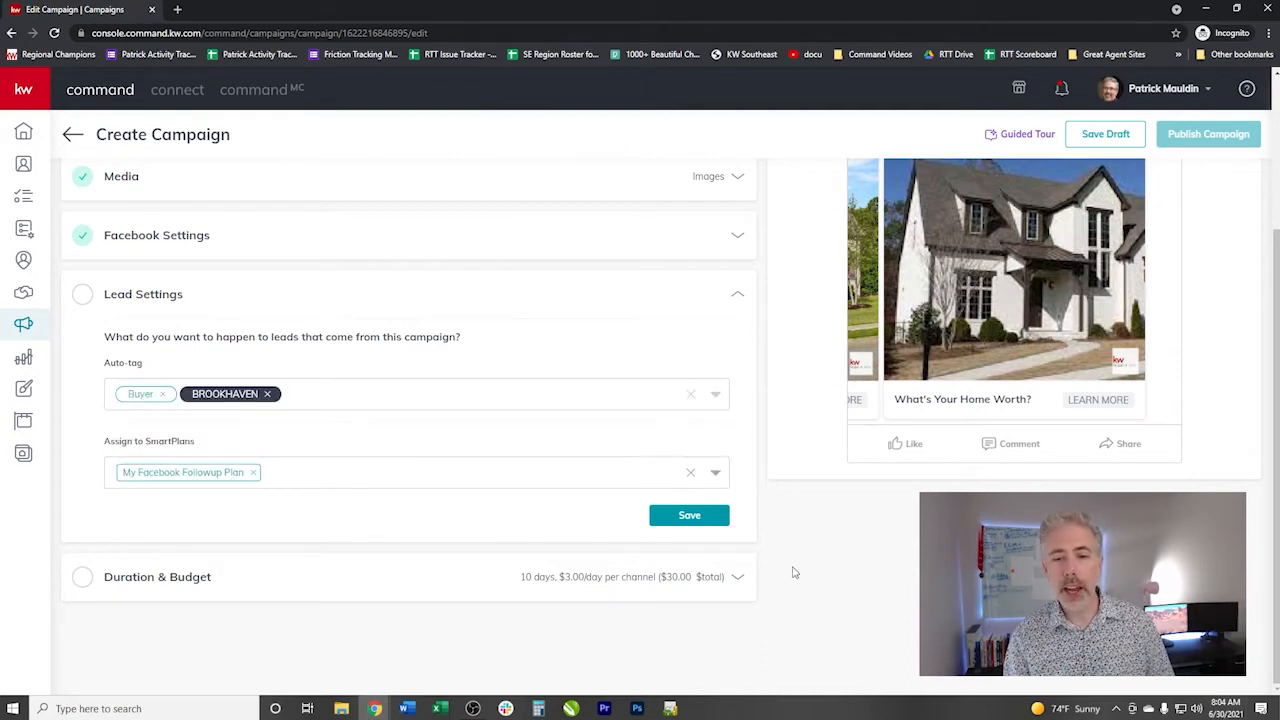